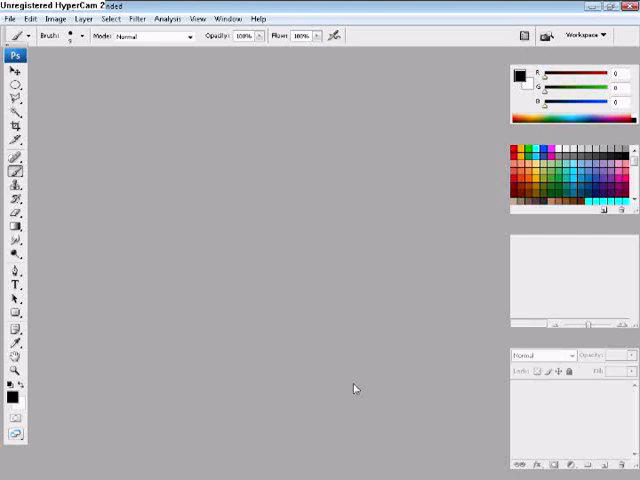
{"action": "mouse_move", "coordinate": [248, 300]}
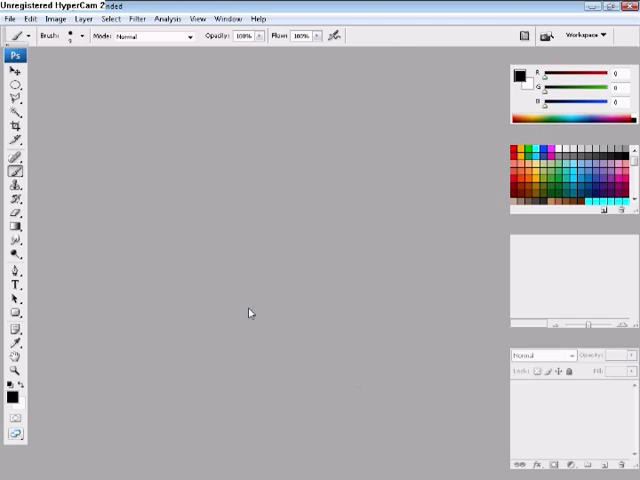
{"action": "mouse_move", "coordinate": [96, 280]}
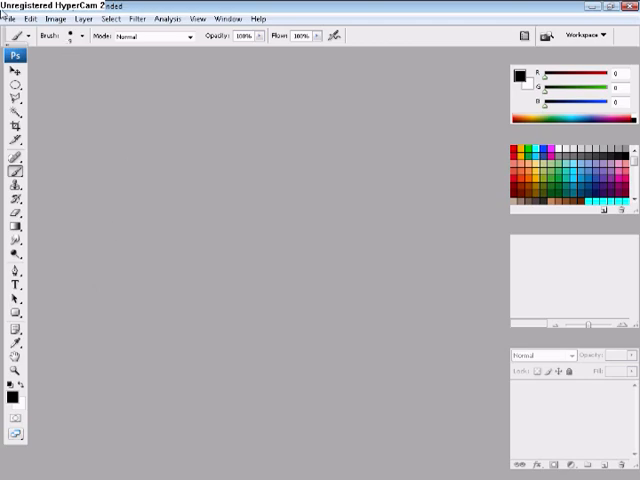
Bring up the File menu to reach the open and new document commands
{"action": "left_click", "coordinate": [12, 16]}
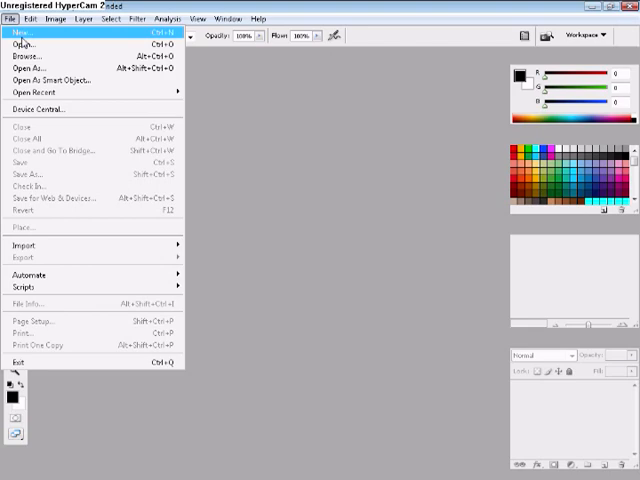
Open the transparent Flash character PNG from the Renders folder
{"action": "left_click", "coordinate": [24, 36]}
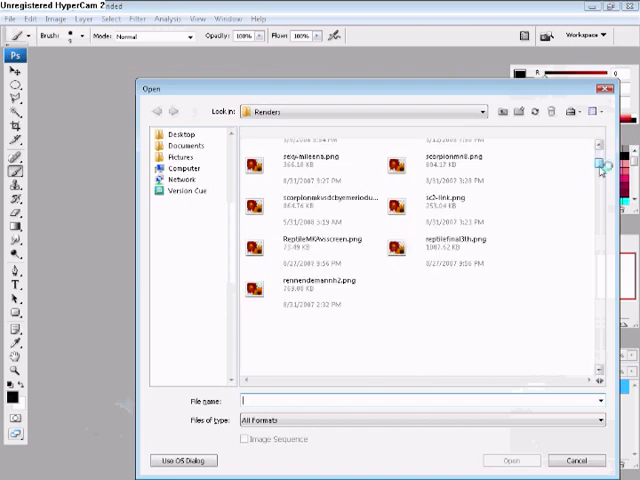
{"action": "scroll", "scroll_direction": "down", "scroll_amount": 3}
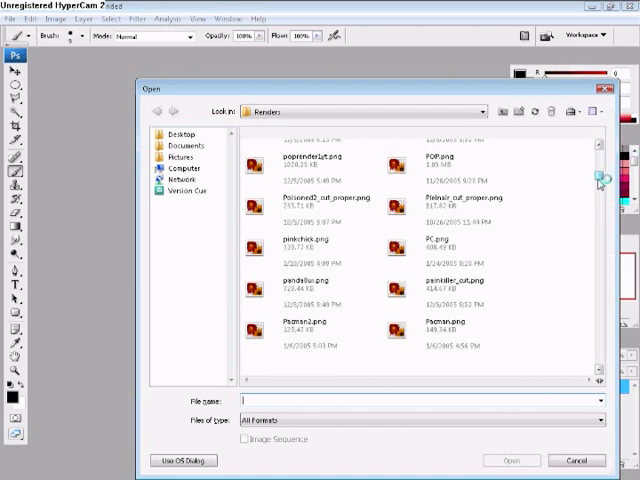
{"action": "scroll", "scroll_direction": "down", "scroll_amount": 3}
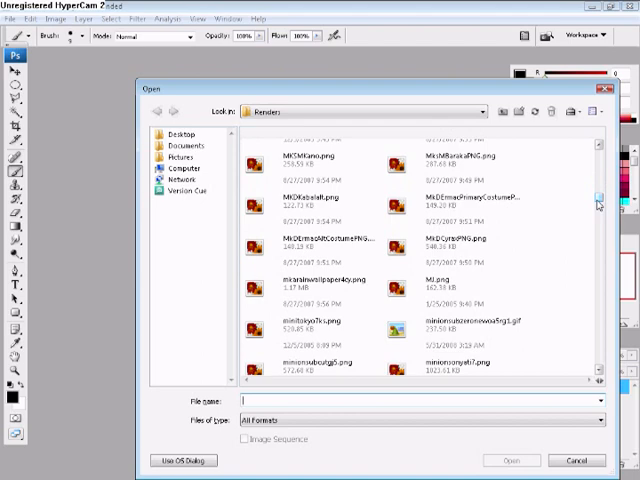
{"action": "scroll", "scroll_direction": "down", "scroll_amount": 3}
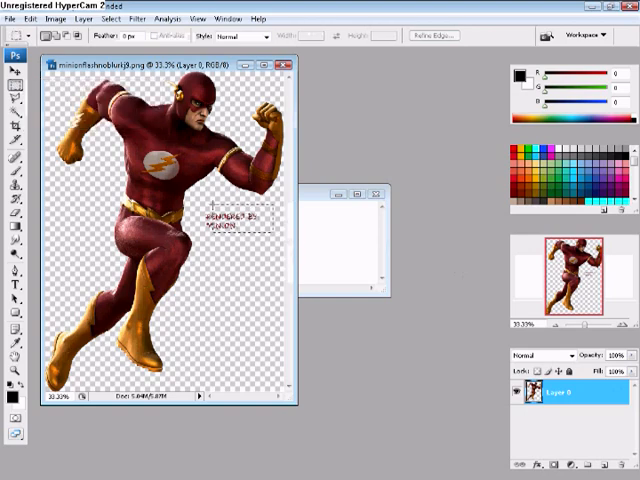
Create a new wide banner document and bring the Flash render in, scaled to fit
{"action": "left_click", "coordinate": [30, 24]}
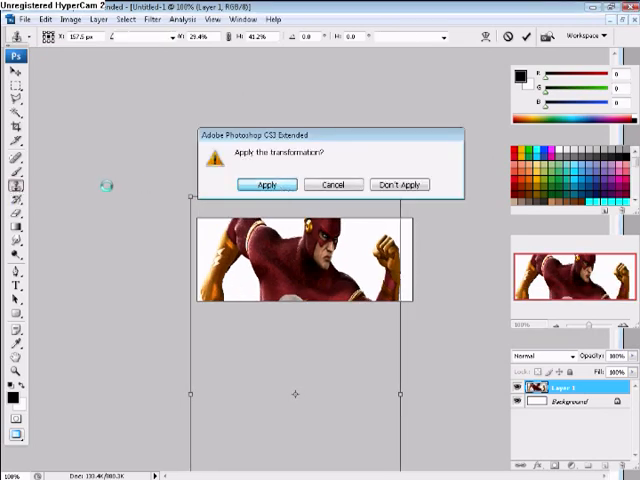
Confirm the render scaling and fill the background with a custom dark-to-red gradient
{"action": "left_click", "coordinate": [268, 184]}
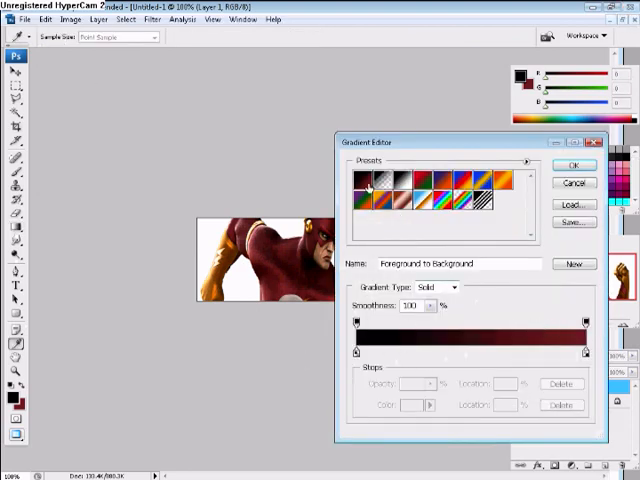
{"action": "mouse_move", "coordinate": [362, 182]}
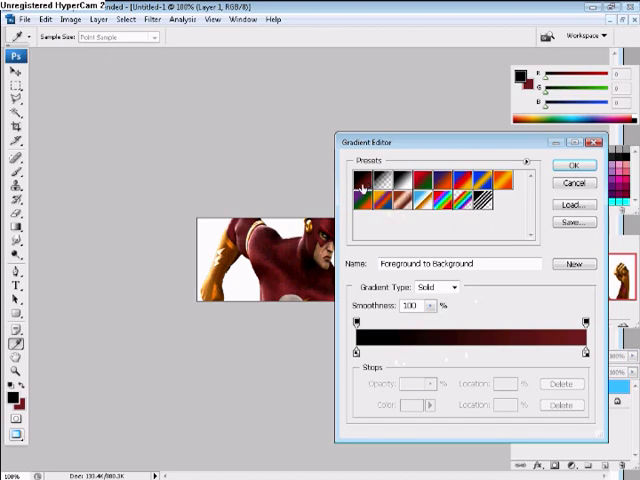
{"action": "left_click", "coordinate": [476, 356]}
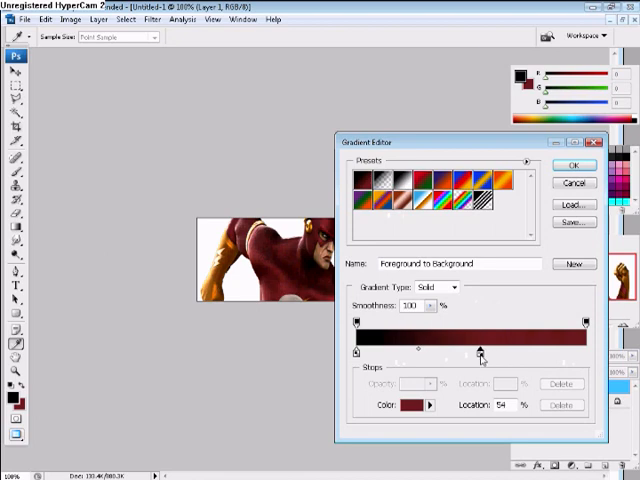
{"action": "left_click_drag", "start_coordinate": [478, 352], "coordinate": [468, 352]}
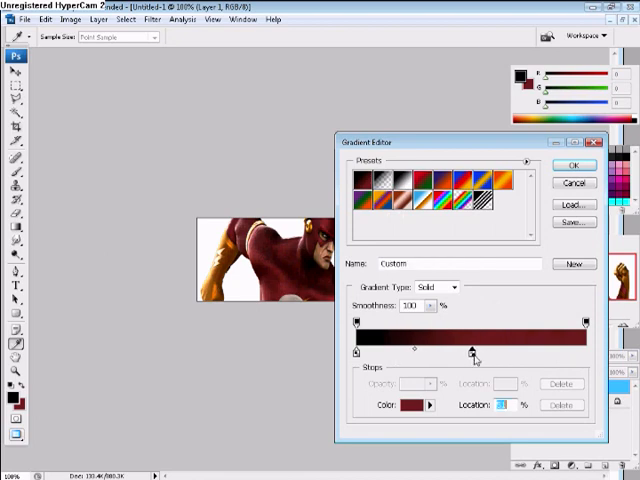
{"action": "left_click", "coordinate": [412, 408]}
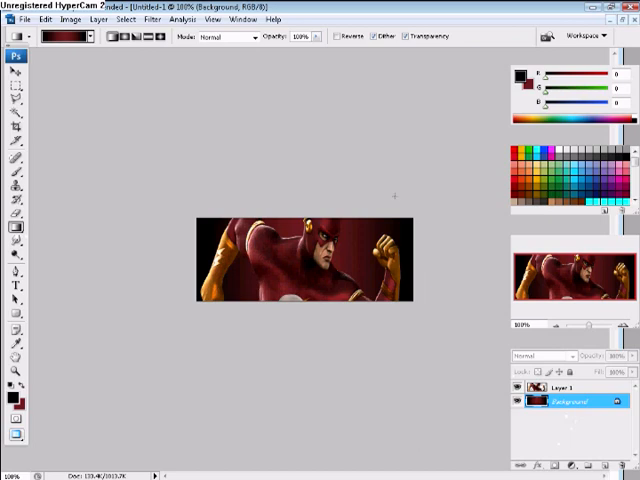
Apply a Lens Flare render filter with the 105mm Prime lens to the background
{"action": "left_click", "coordinate": [152, 18]}
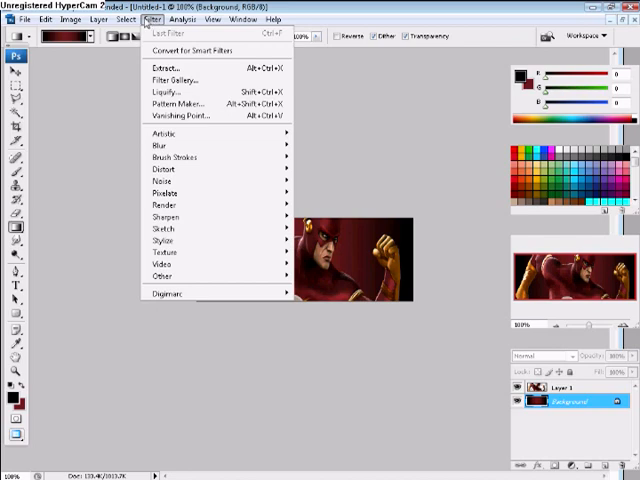
{"action": "left_click", "coordinate": [164, 204]}
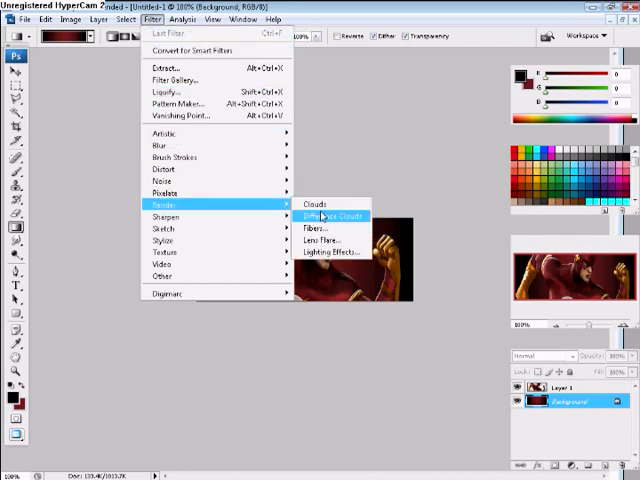
{"action": "left_click", "coordinate": [320, 240]}
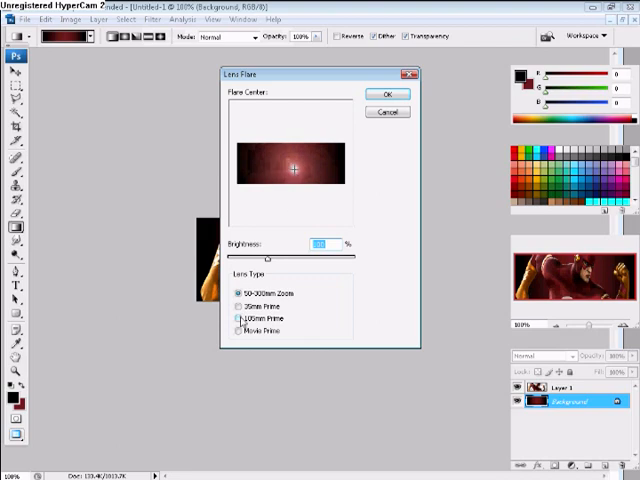
{"action": "left_click", "coordinate": [240, 318]}
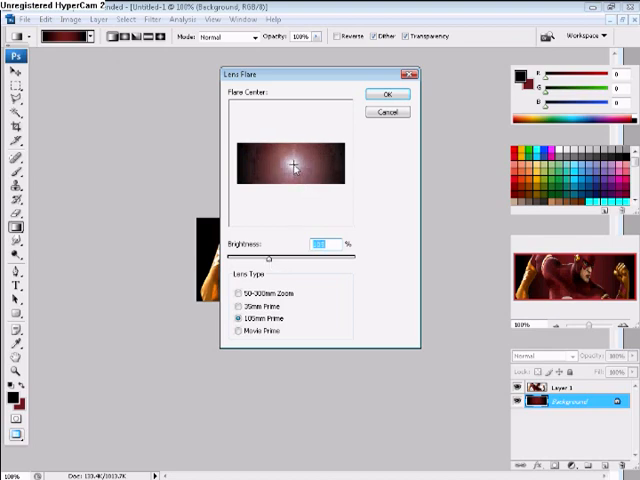
{"action": "left_click", "coordinate": [380, 94]}
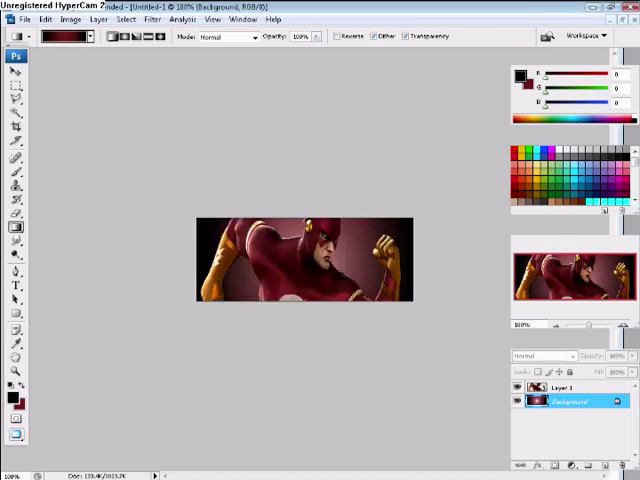
Duplicate Layer 1 and build a rough brush tip with Shape Dynamics and Scattering enabled
{"action": "left_click", "coordinate": [560, 388]}
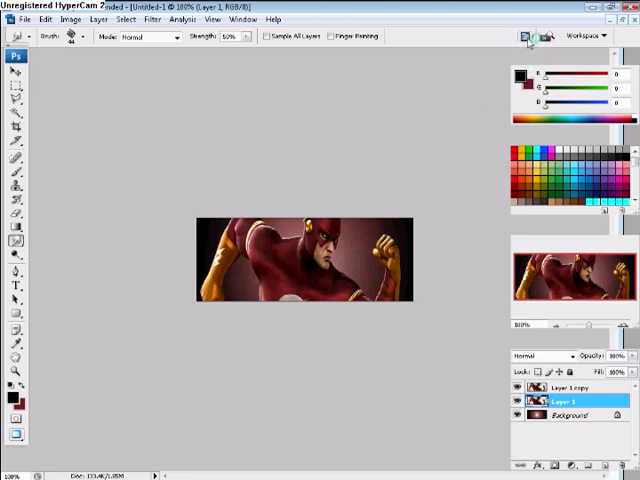
{"action": "left_click", "coordinate": [528, 36]}
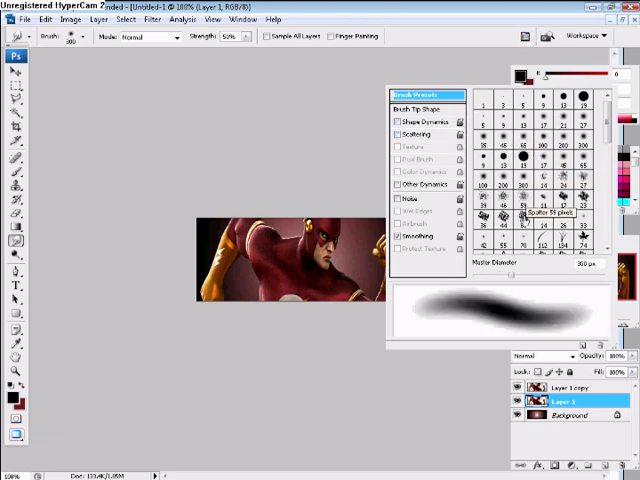
{"action": "left_click", "coordinate": [520, 236]}
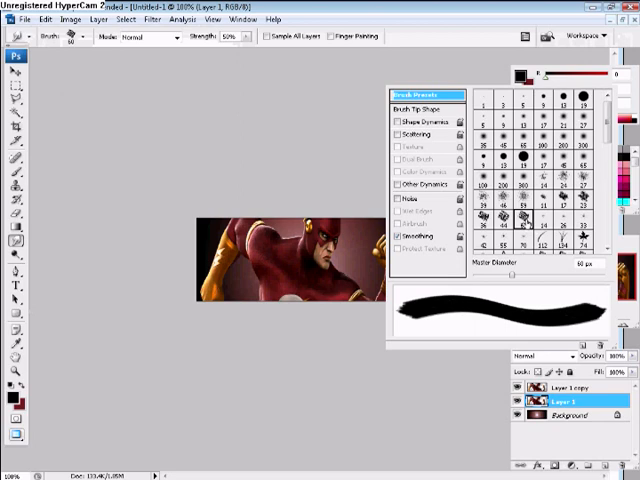
{"action": "left_click", "coordinate": [424, 120]}
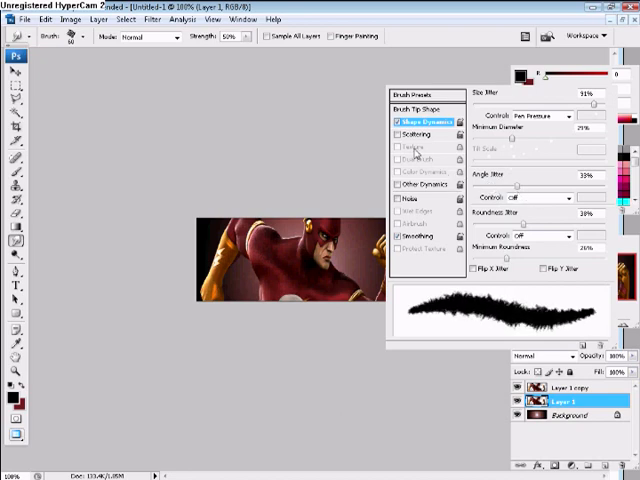
{"action": "left_click", "coordinate": [416, 132]}
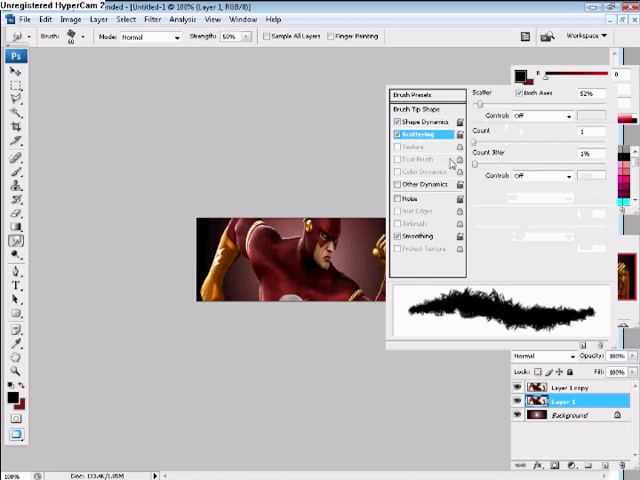
{"action": "mouse_move", "coordinate": [452, 8]}
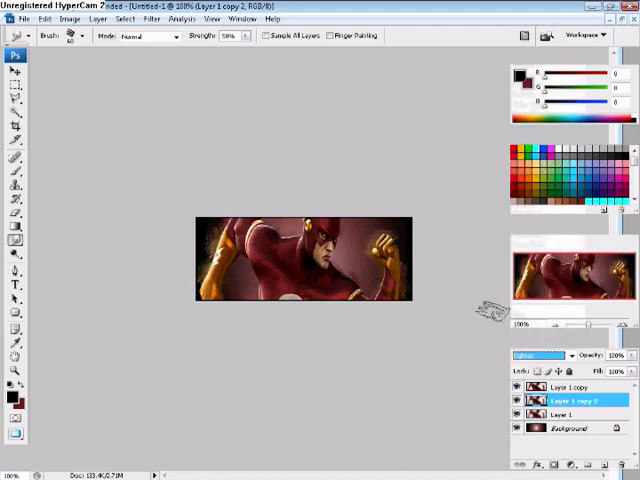
Paint glowing strokes on render-layer copies set to Lighten and Color Dodge
{"action": "left_click", "coordinate": [524, 356]}
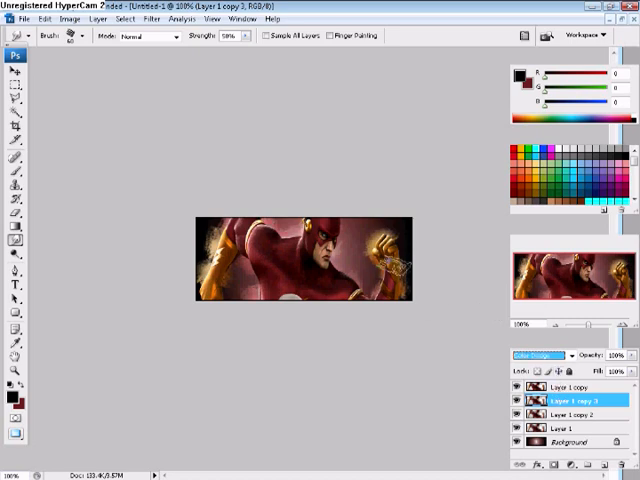
{"action": "left_click", "coordinate": [568, 428]}
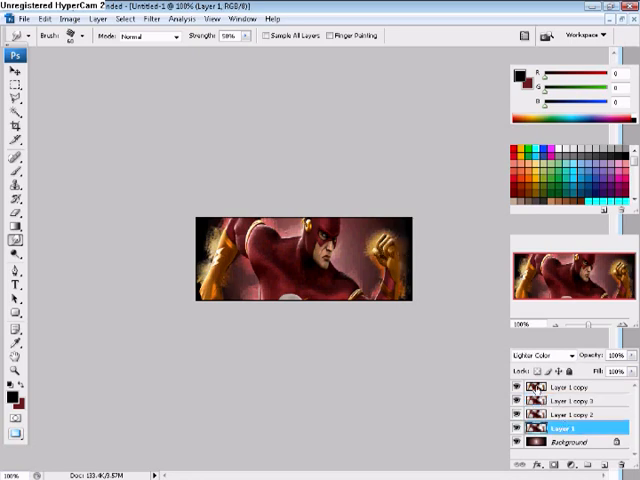
{"action": "left_click", "coordinate": [564, 412]}
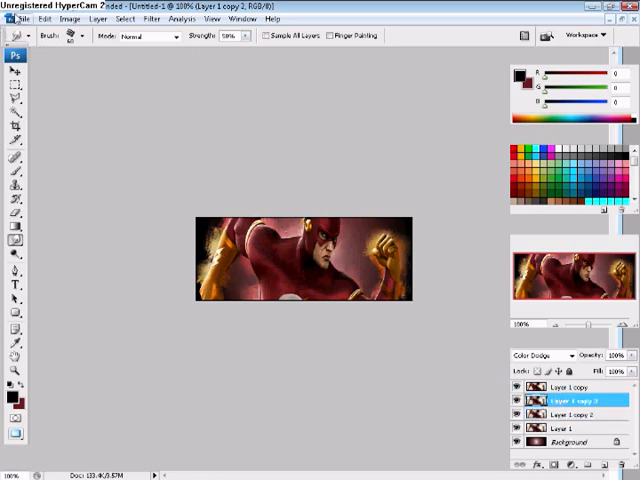
{"action": "left_click", "coordinate": [12, 18]}
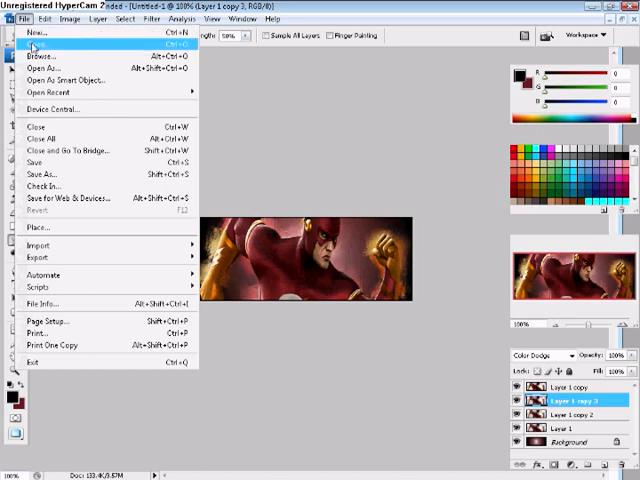
Open the red-and-gold render from Adobe Photoshop Gallery and Tools > C4D Renders
{"action": "left_click", "coordinate": [40, 68]}
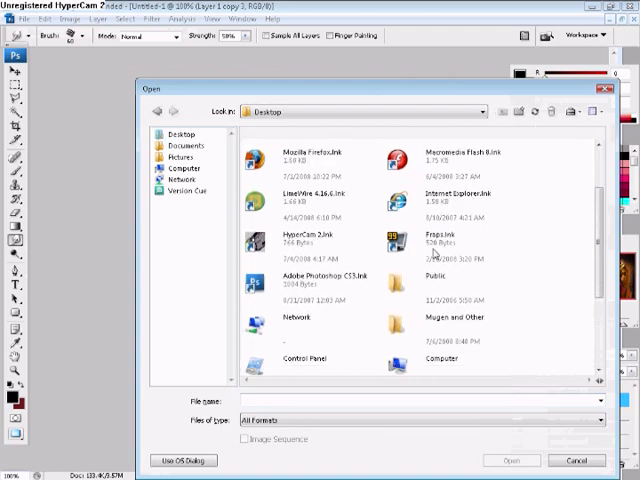
{"action": "scroll", "scroll_direction": "down", "scroll_amount": 3}
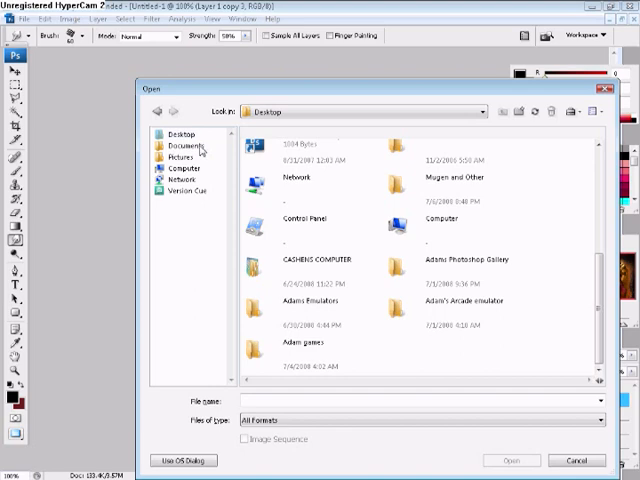
{"action": "double_click", "coordinate": [400, 260]}
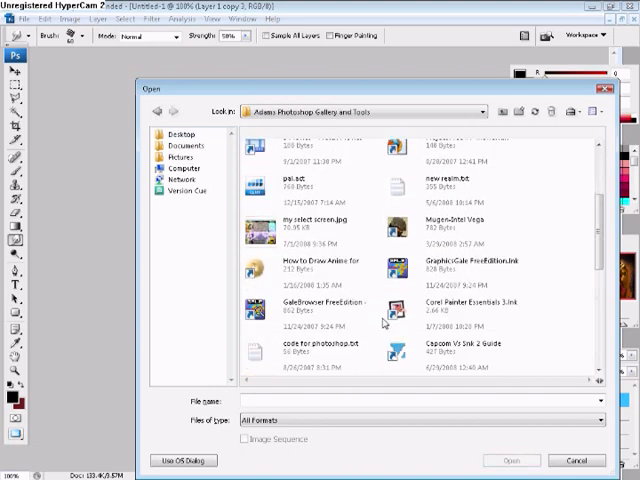
{"action": "scroll", "scroll_direction": "down", "scroll_amount": 3}
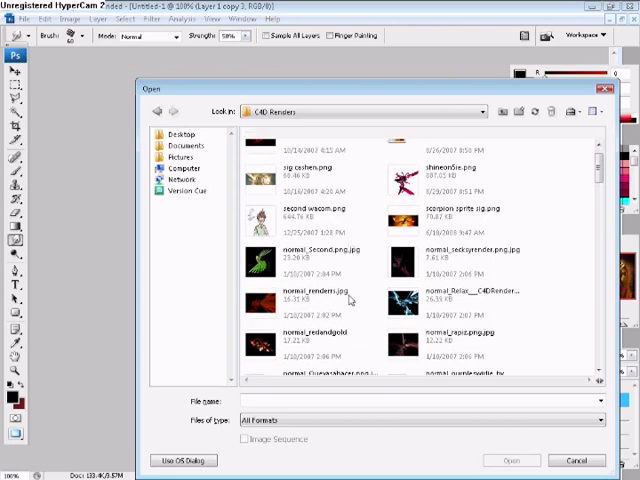
{"action": "scroll", "scroll_direction": "down", "scroll_amount": 3}
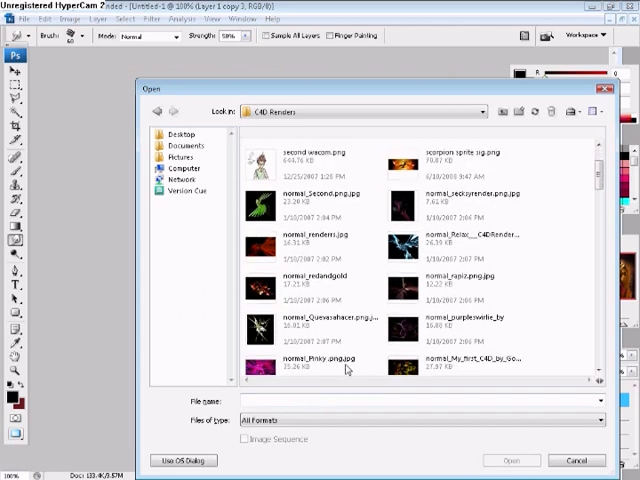
{"action": "scroll", "scroll_direction": "down", "scroll_amount": 3}
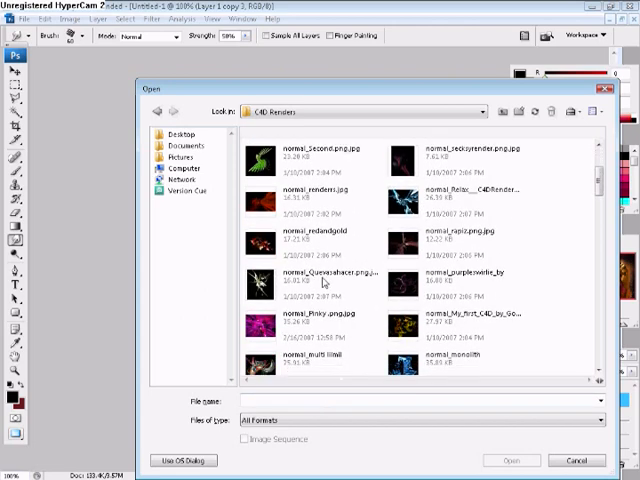
{"action": "scroll", "scroll_direction": "down", "scroll_amount": 3}
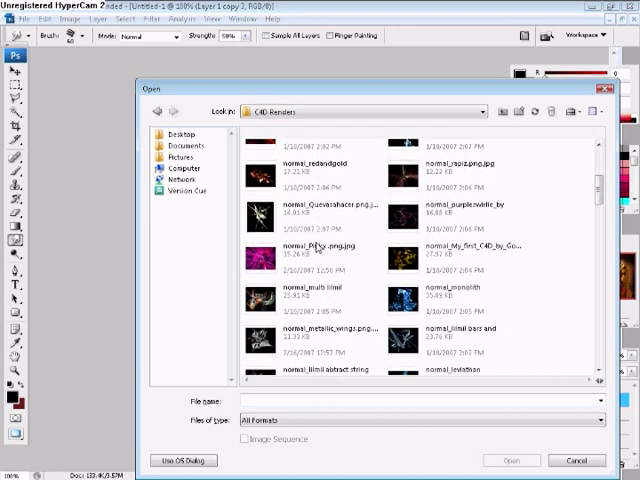
{"action": "scroll", "scroll_direction": "down", "scroll_amount": 3}
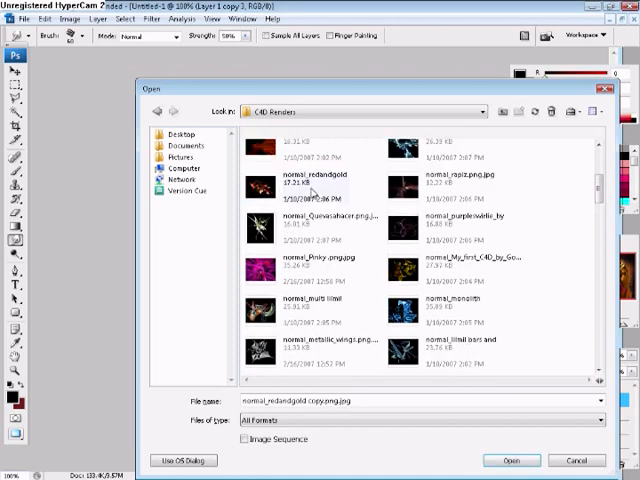
{"action": "left_click", "coordinate": [508, 460]}
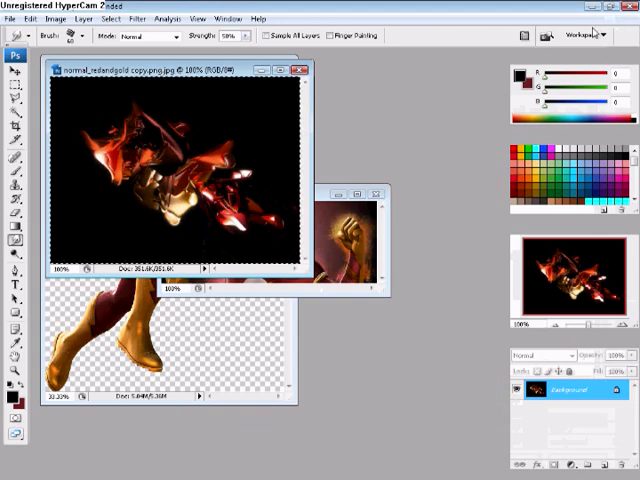
{"action": "left_click", "coordinate": [12, 72]}
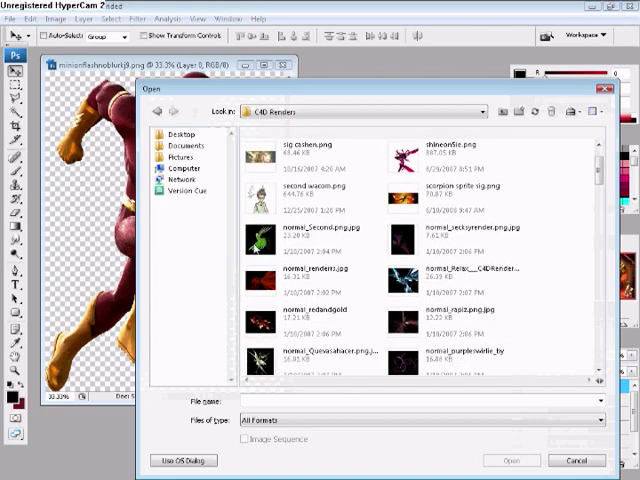
Open the silver-blue abstract render from the C4D Renders folder
{"action": "scroll", "scroll_direction": "down", "scroll_amount": 3}
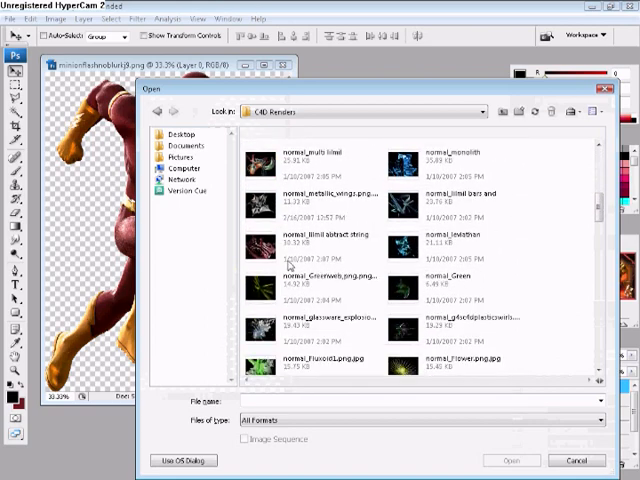
{"action": "scroll", "scroll_direction": "down", "scroll_amount": 3}
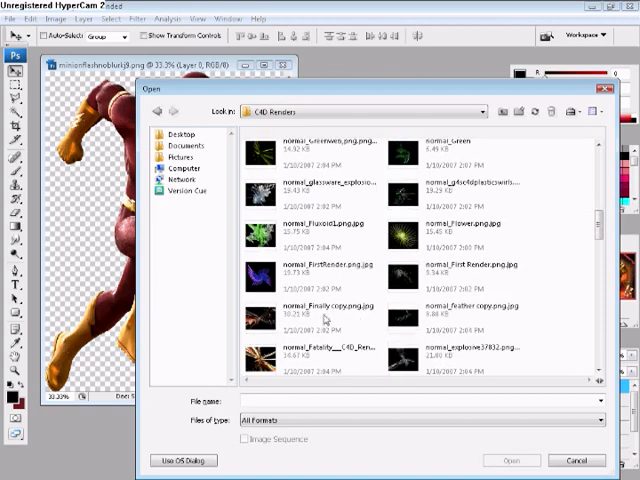
{"action": "scroll", "scroll_direction": "down", "scroll_amount": 3}
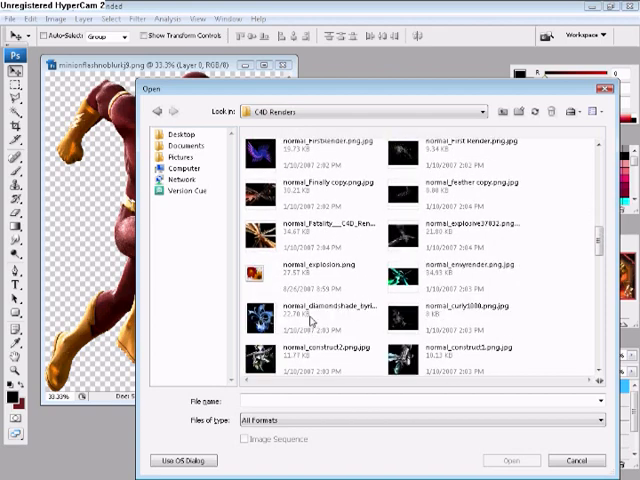
{"action": "scroll", "scroll_direction": "down", "scroll_amount": 3}
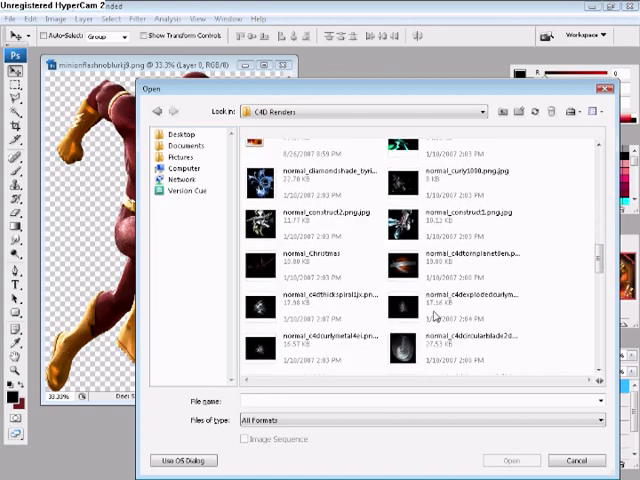
{"action": "scroll", "scroll_direction": "down", "scroll_amount": 3}
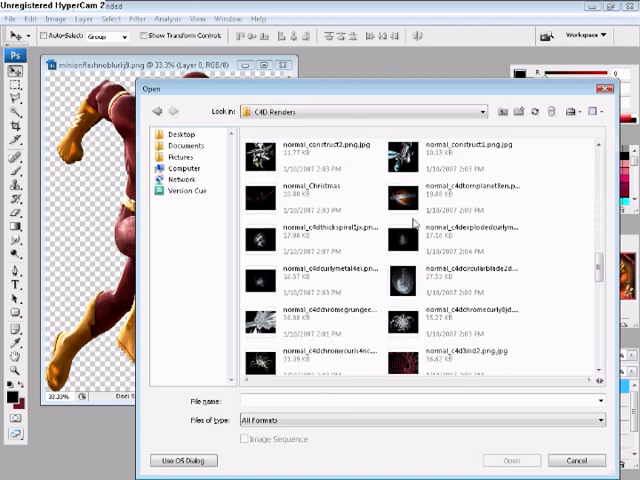
{"action": "scroll", "scroll_direction": "down", "scroll_amount": 3}
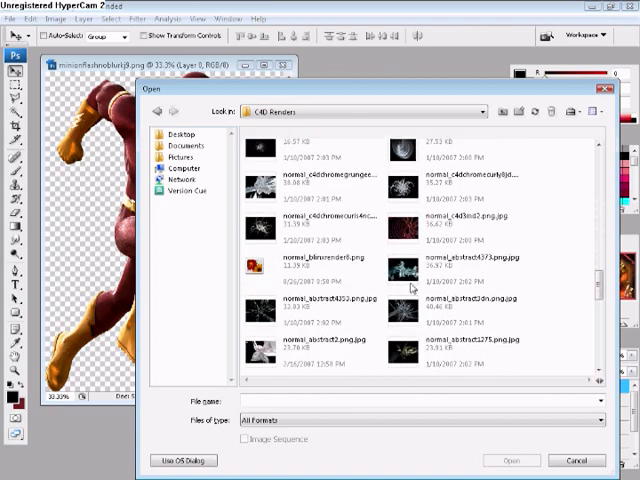
{"action": "scroll", "scroll_direction": "down", "scroll_amount": 3}
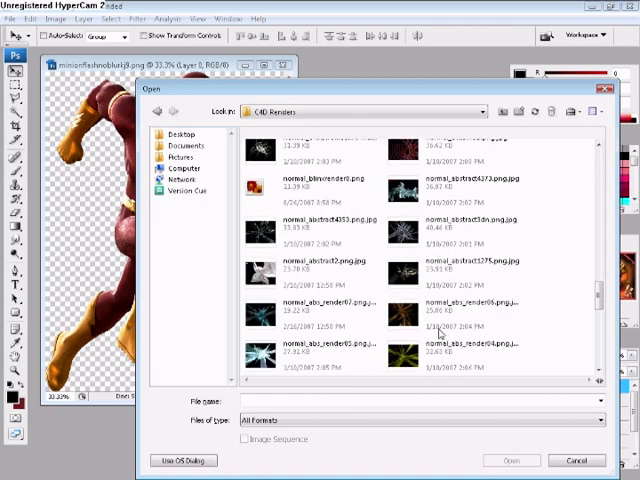
{"action": "left_click", "coordinate": [520, 456]}
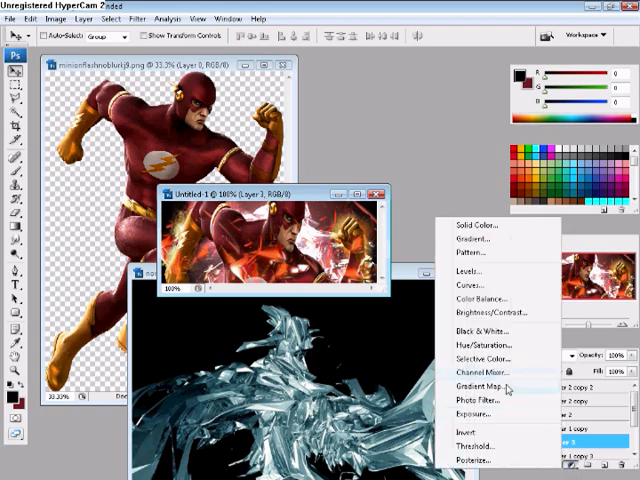
Add a Gradient Map adjustment layer using the Violet, Orange preset
{"action": "left_click", "coordinate": [482, 384]}
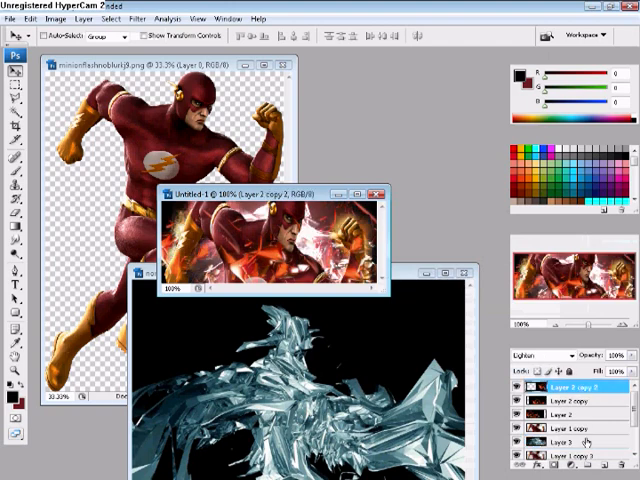
{"action": "left_click", "coordinate": [544, 396]}
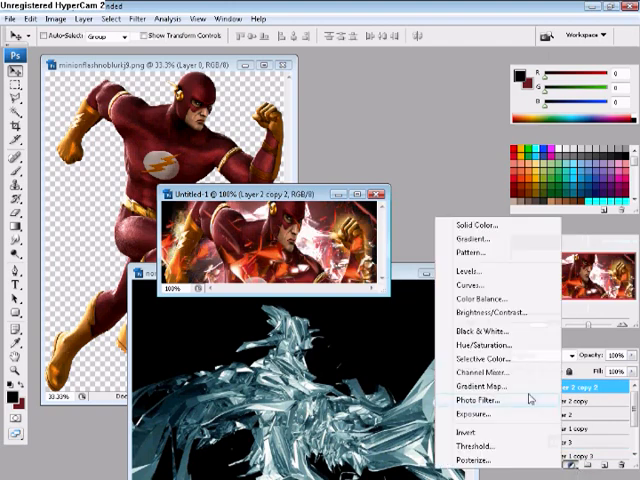
{"action": "left_click", "coordinate": [478, 384]}
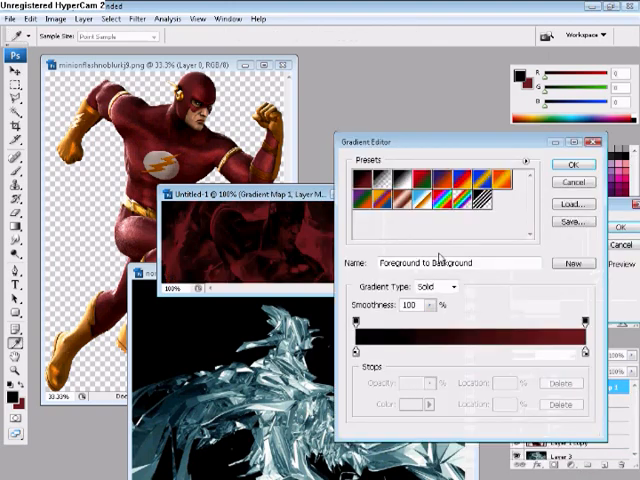
{"action": "left_click", "coordinate": [492, 200]}
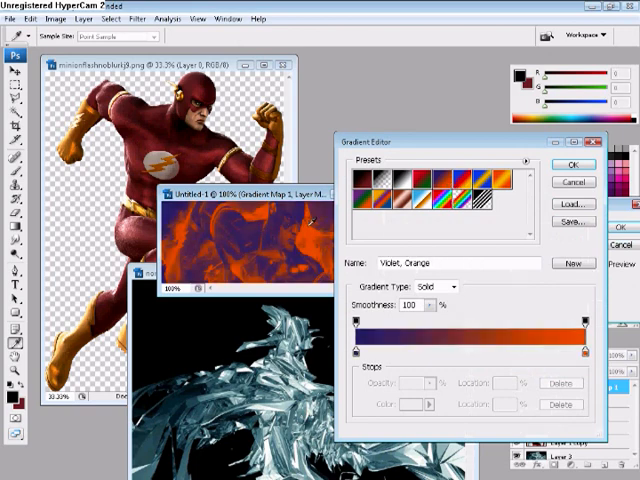
{"action": "left_click", "coordinate": [572, 164]}
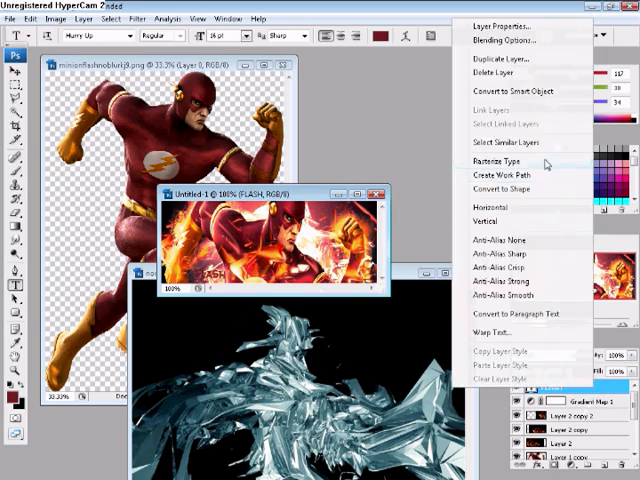
Apply a stroke and drop shadow layer style to the FLASH text
{"action": "left_click", "coordinate": [500, 40]}
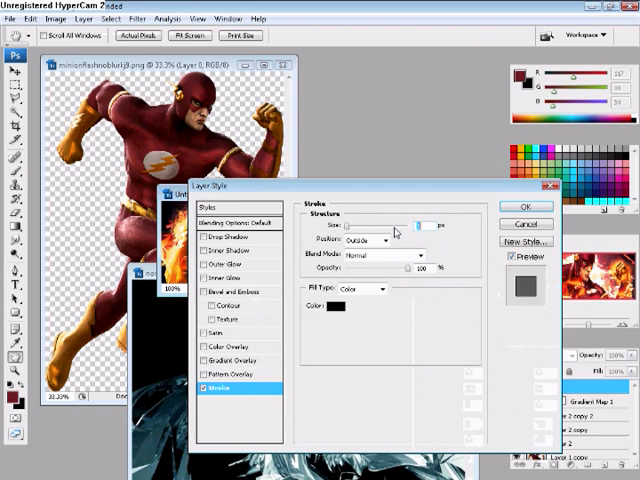
{"action": "left_click", "coordinate": [224, 234]}
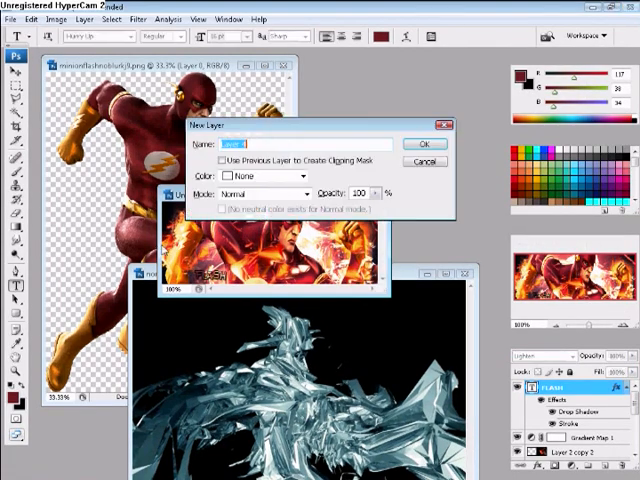
Stroke a dark red inside border on a new layer and close the Flash render without saving
{"action": "left_click", "coordinate": [420, 144]}
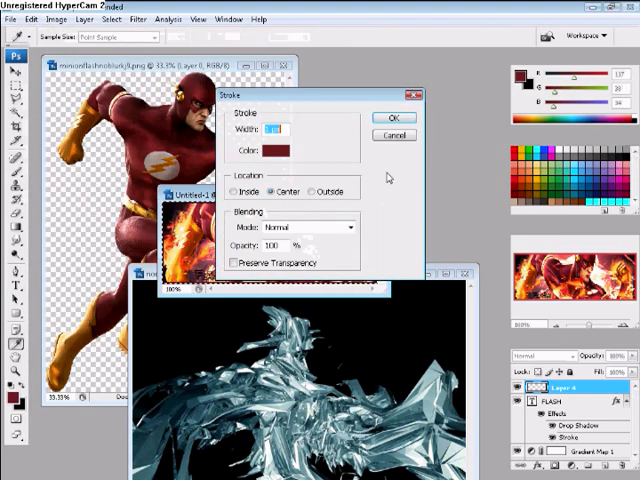
{"action": "left_click", "coordinate": [396, 118]}
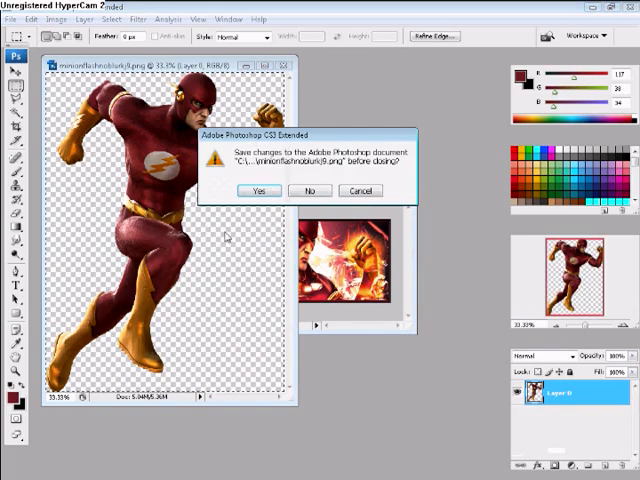
{"action": "left_click", "coordinate": [312, 190]}
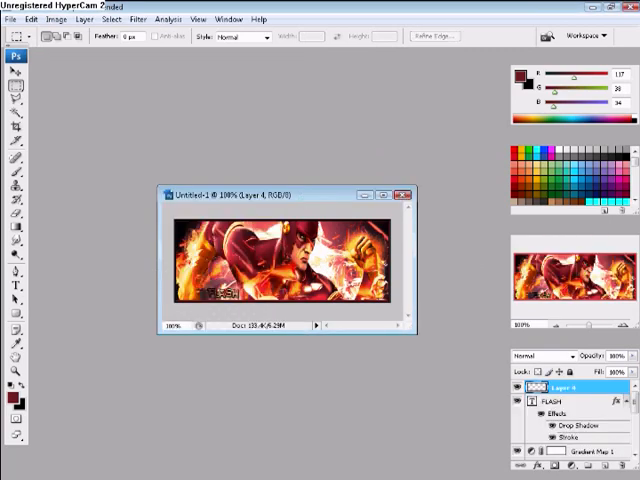